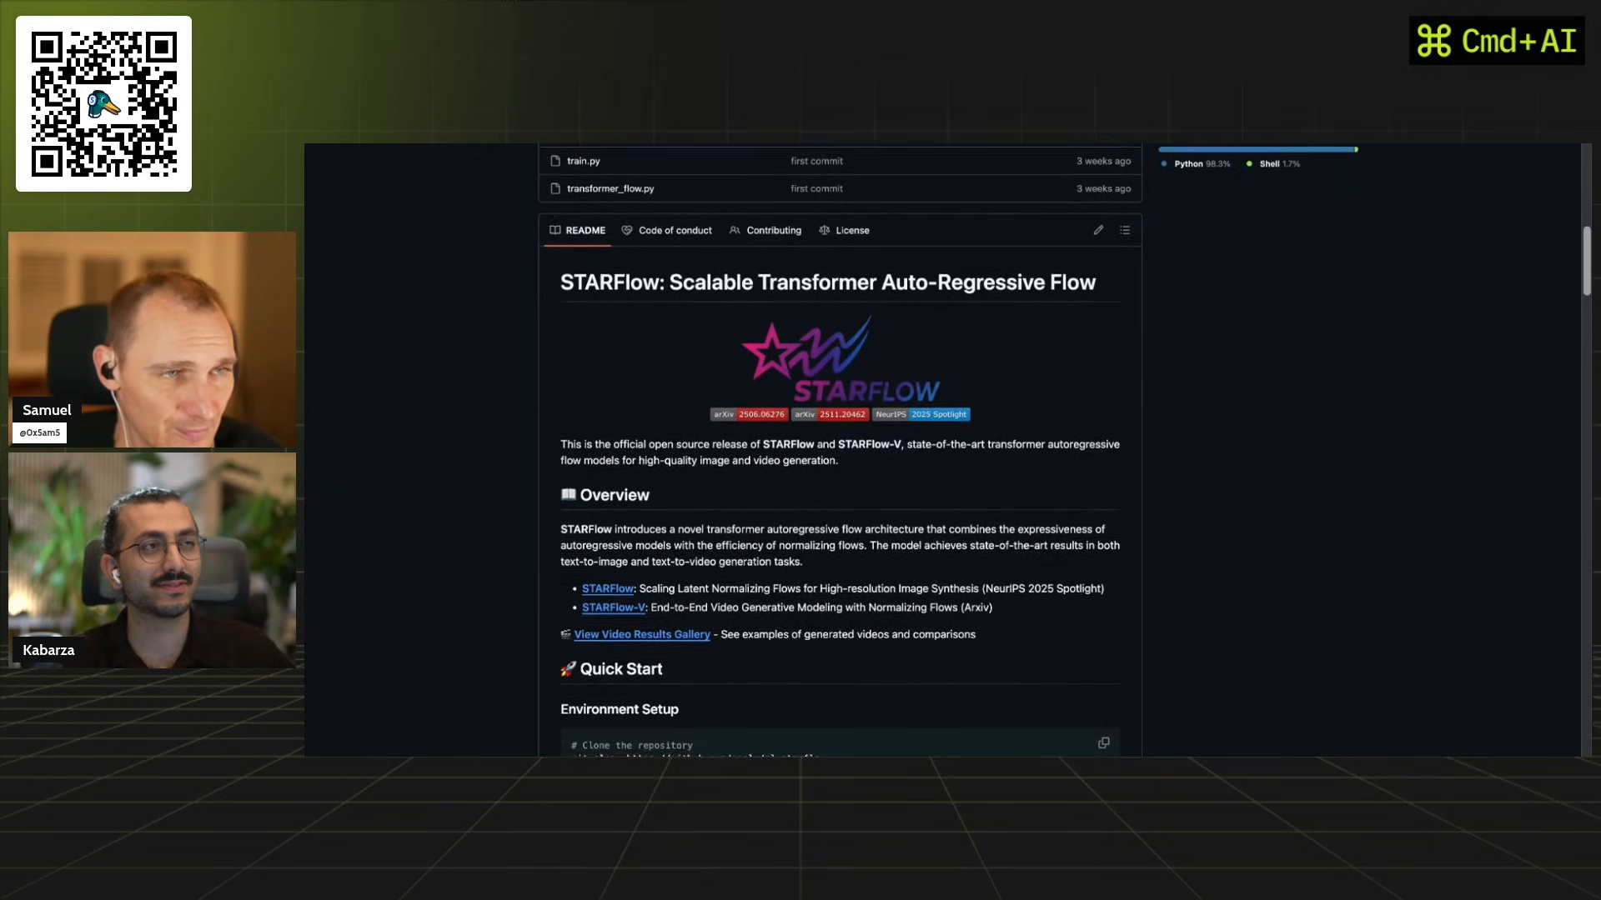
Scroll the README past Overview to the Quick Start setup commands and text-to-image section.
{"action": "scroll", "scroll_direction": "down", "scroll_amount": 3}
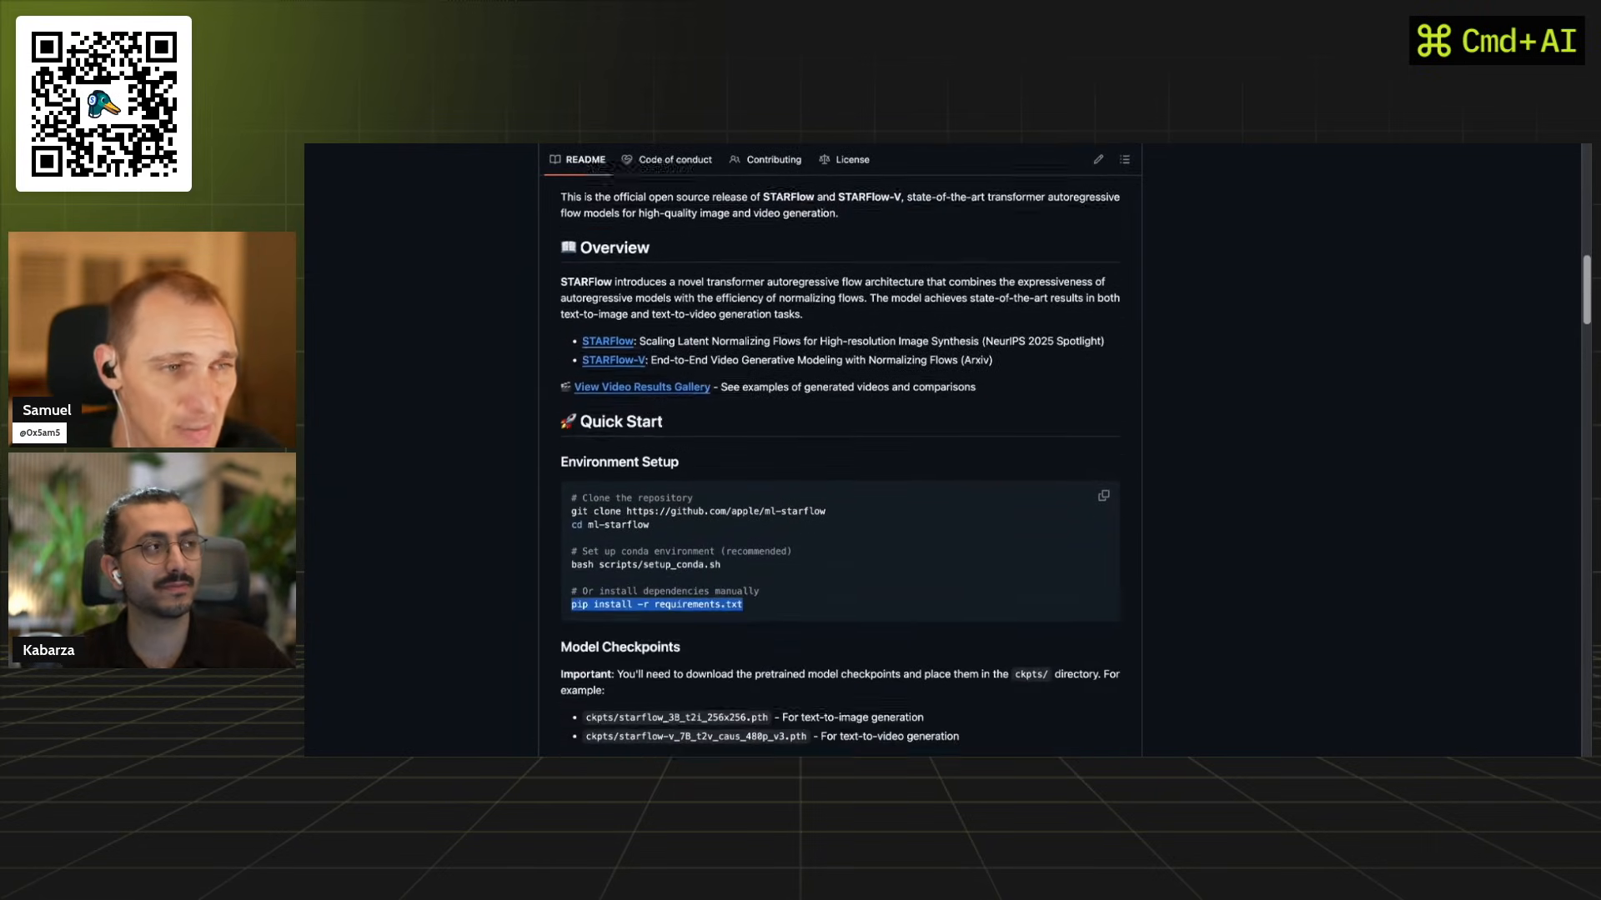
{"action": "scroll", "scroll_direction": "down", "scroll_amount": 3}
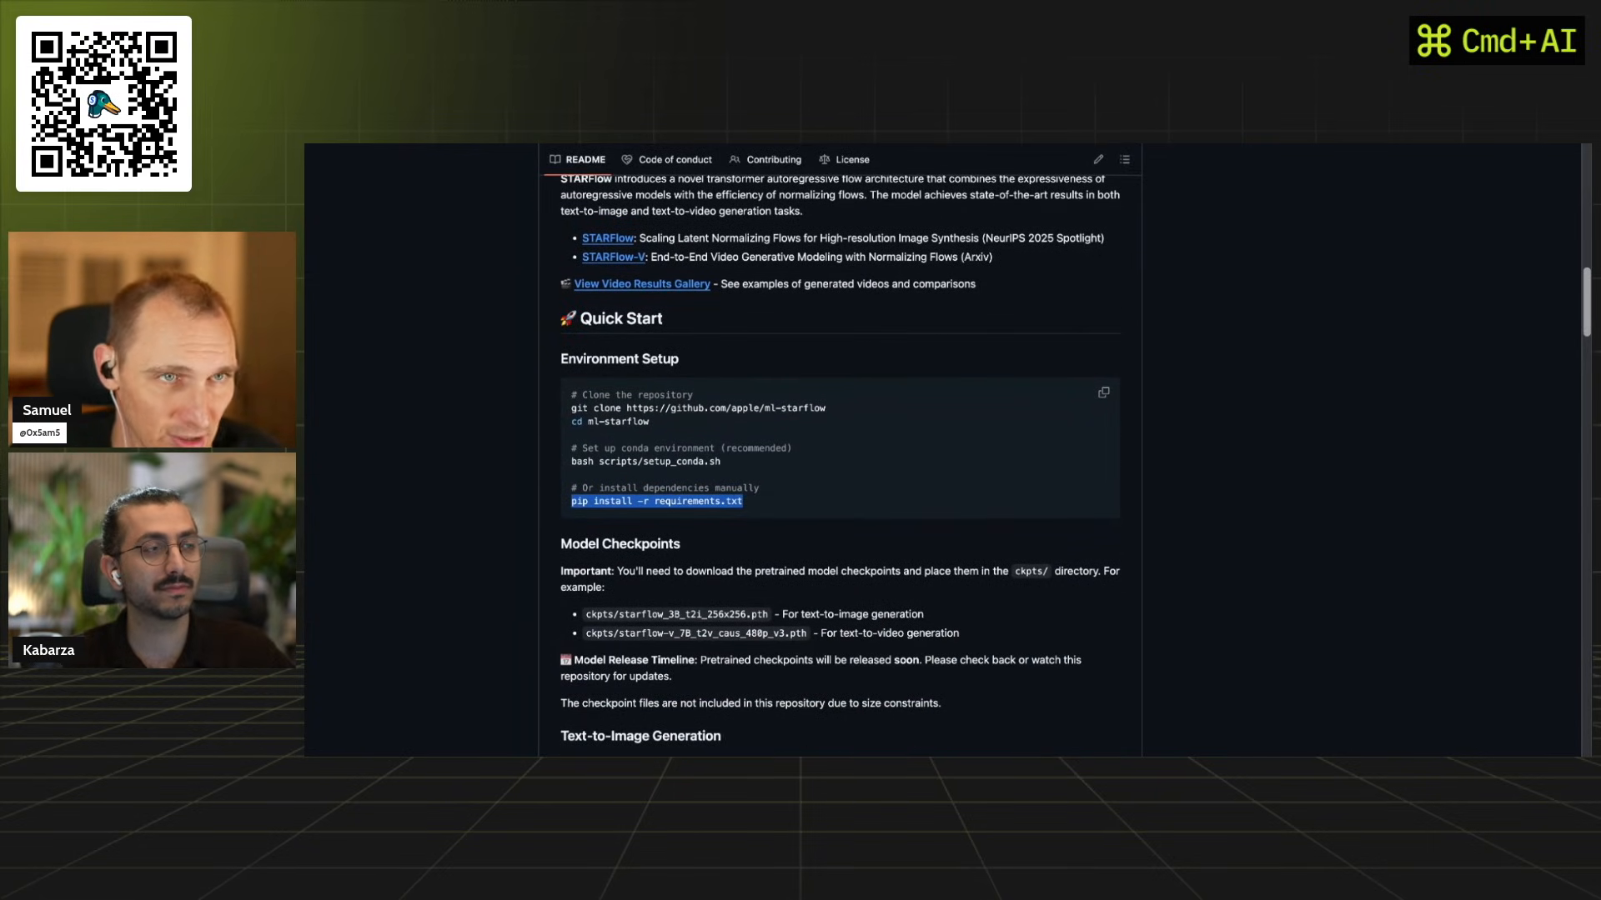
{"action": "scroll", "scroll_direction": "down", "scroll_amount": 3}
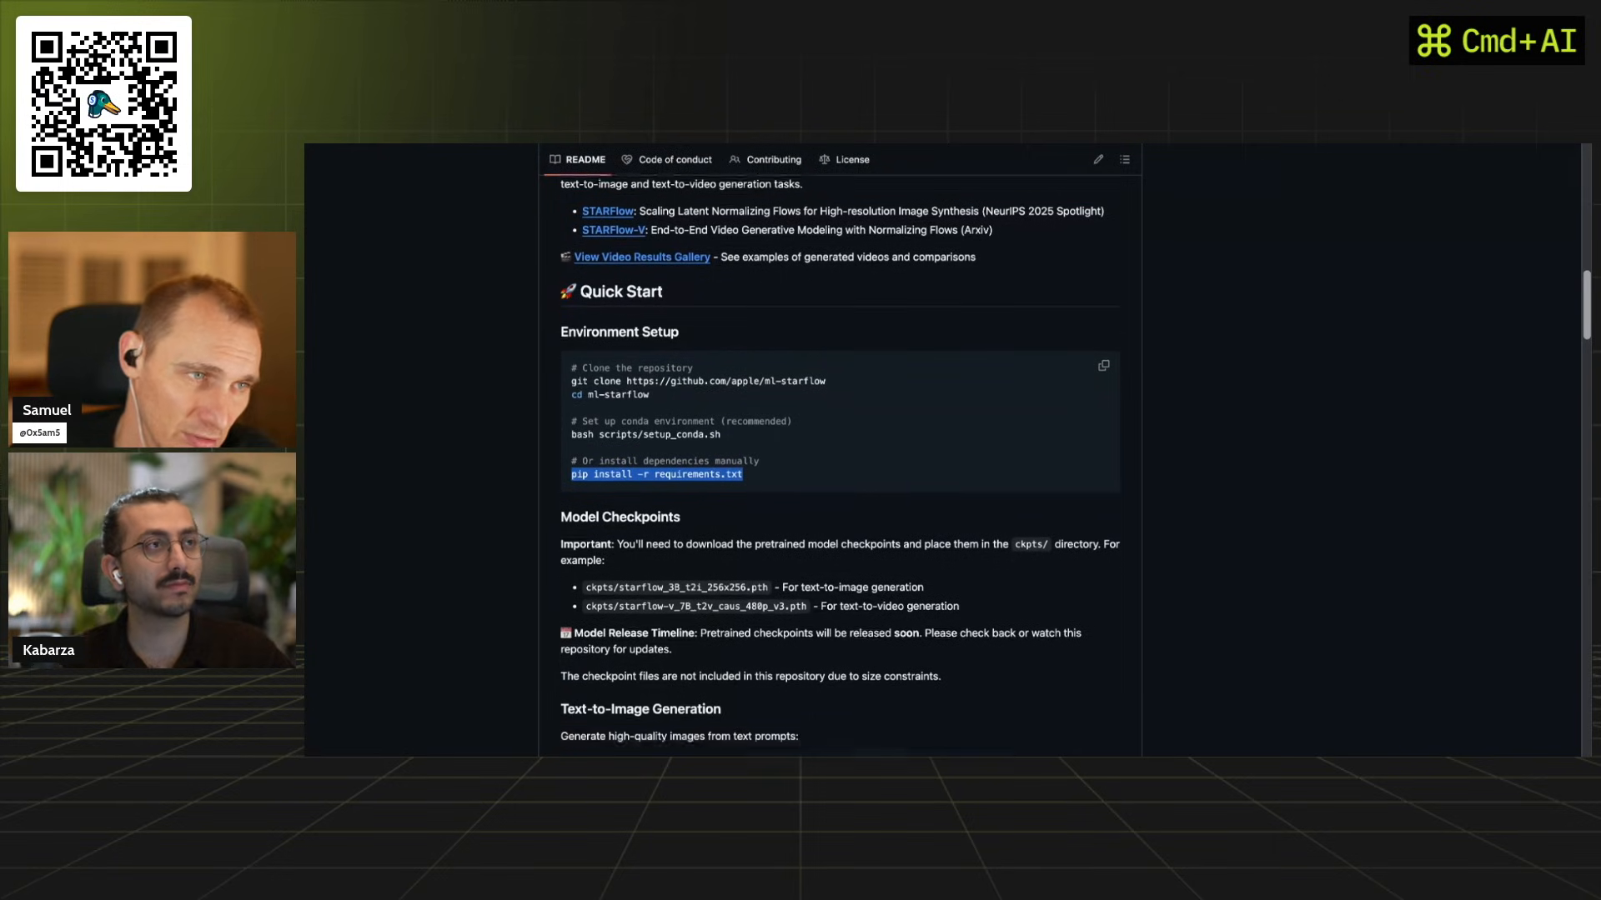
{"action": "scroll", "scroll_direction": "down", "scroll_amount": 3}
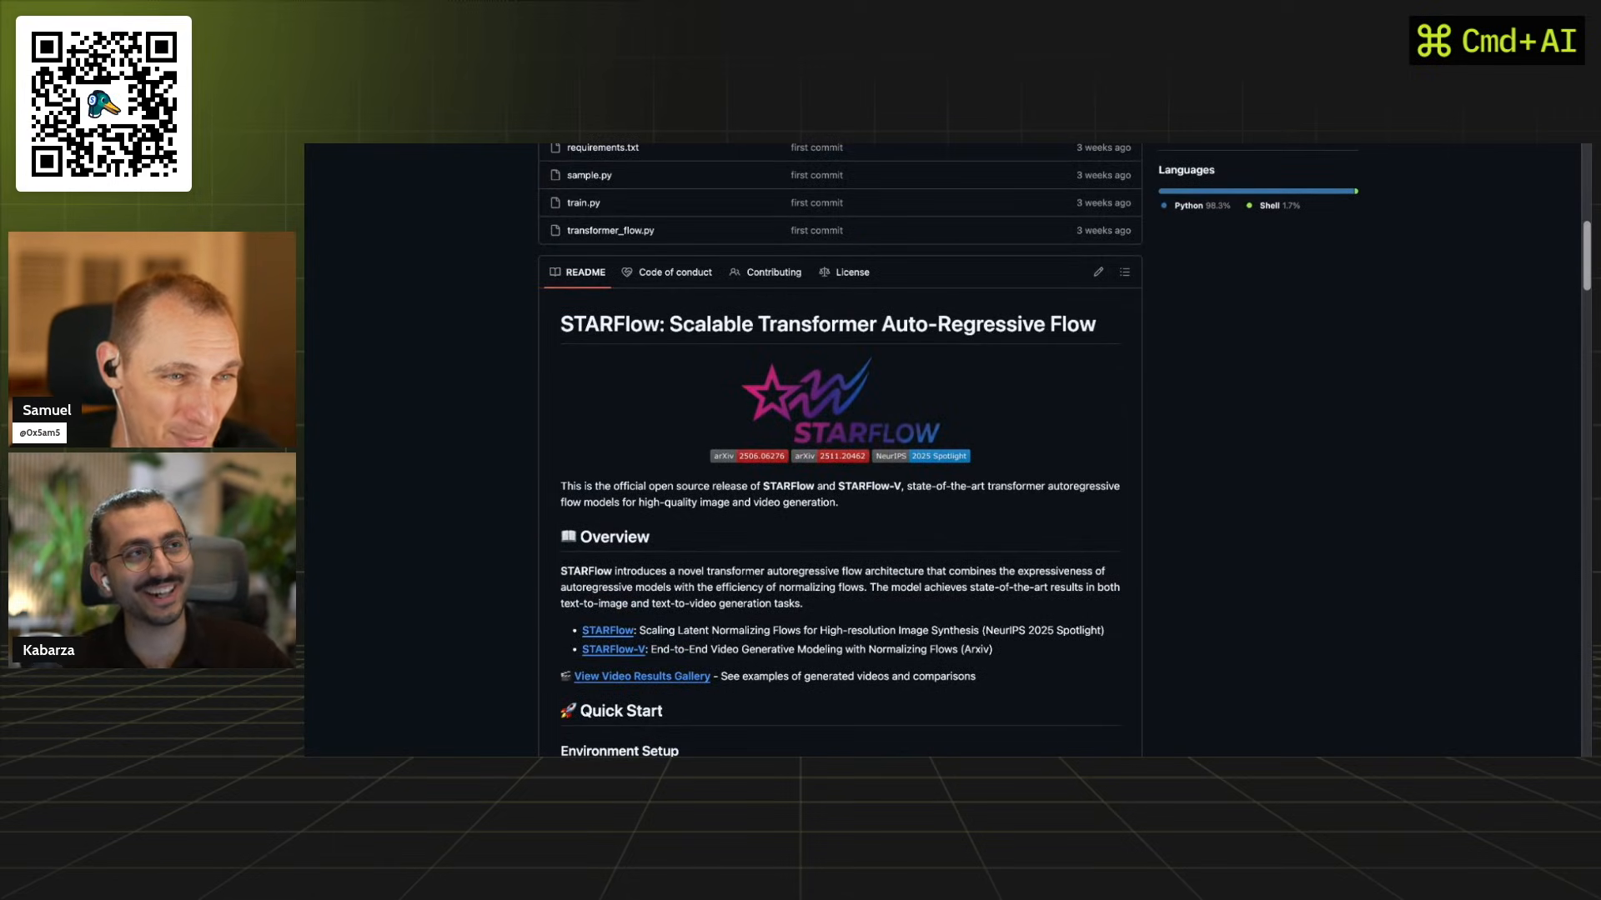
{"action": "scroll", "scroll_direction": "down", "scroll_amount": 3}
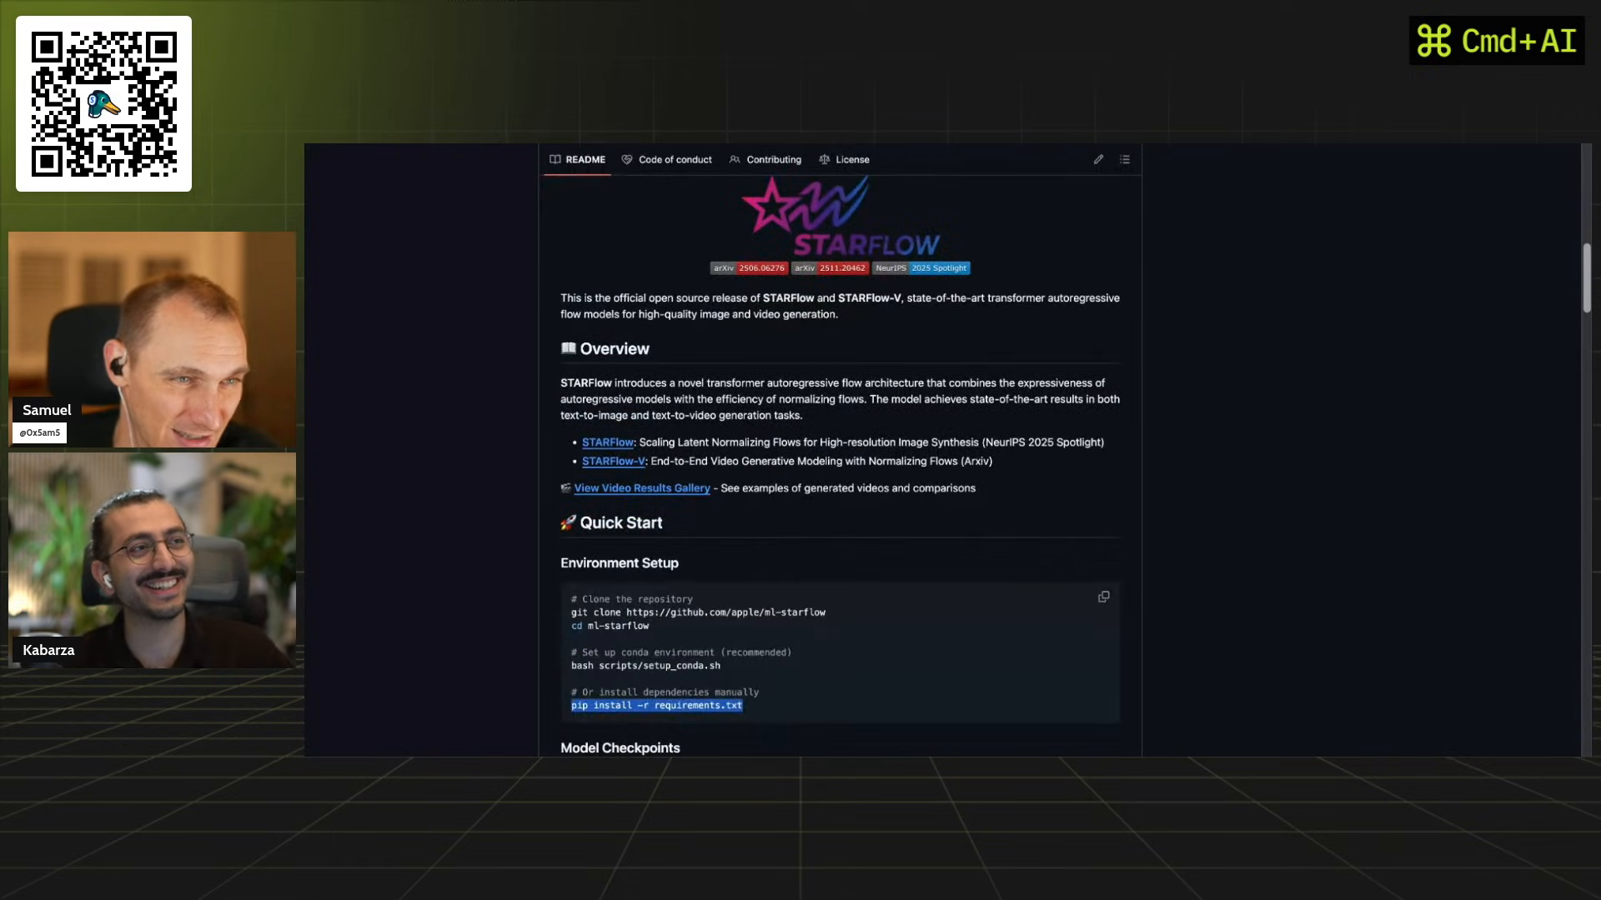
{"action": "scroll", "scroll_direction": "down", "scroll_amount": 3}
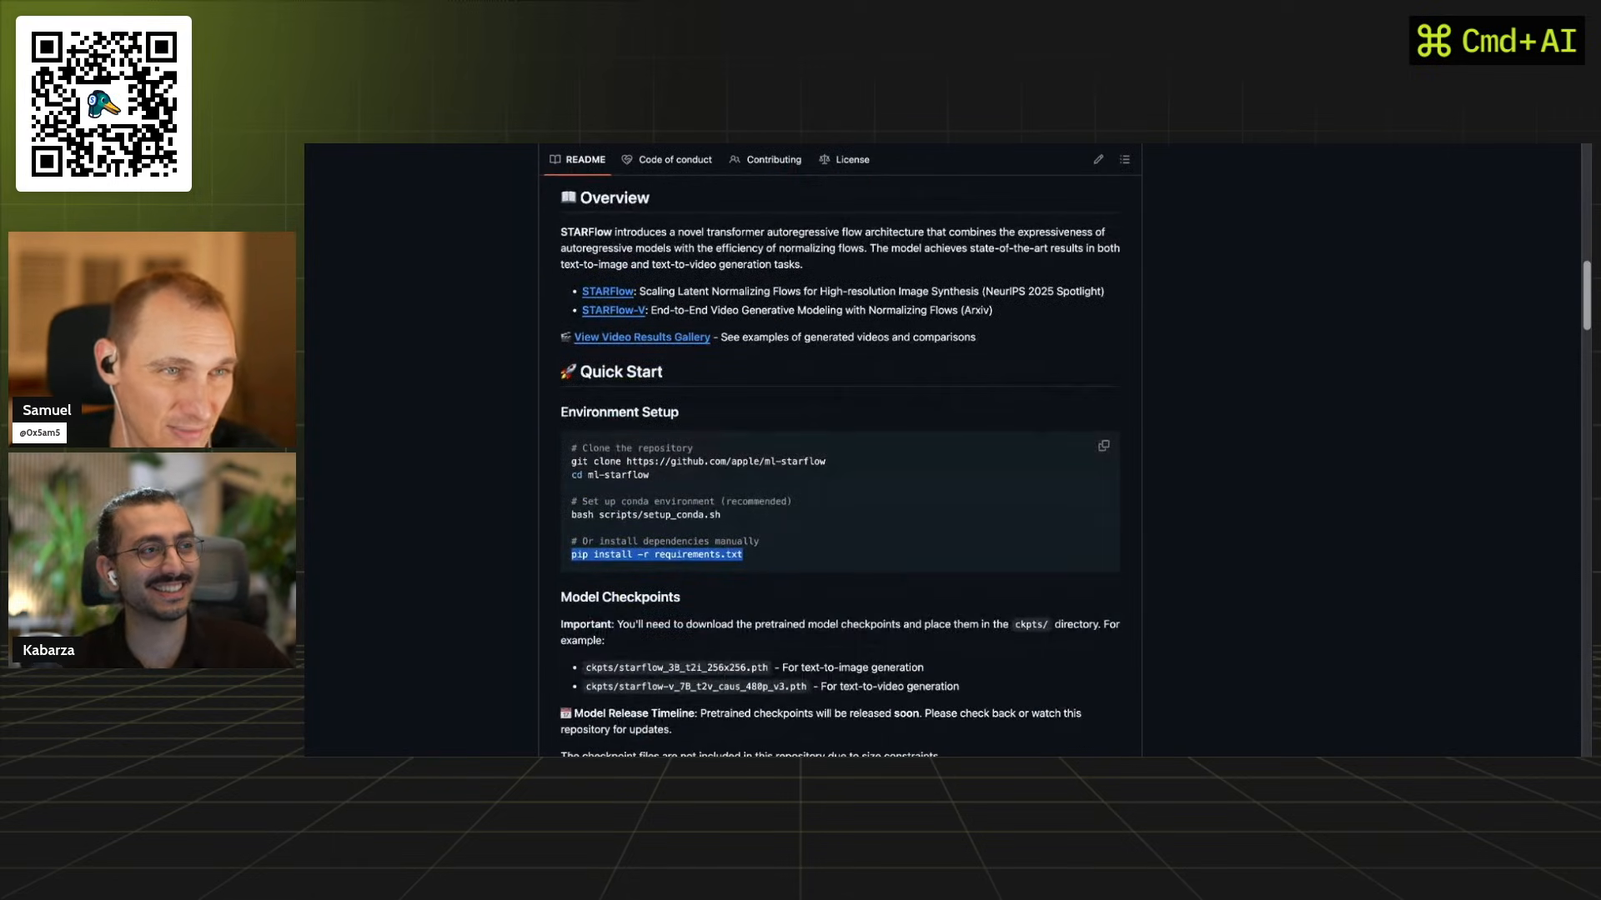
{"action": "scroll", "scroll_direction": "down", "scroll_amount": 3}
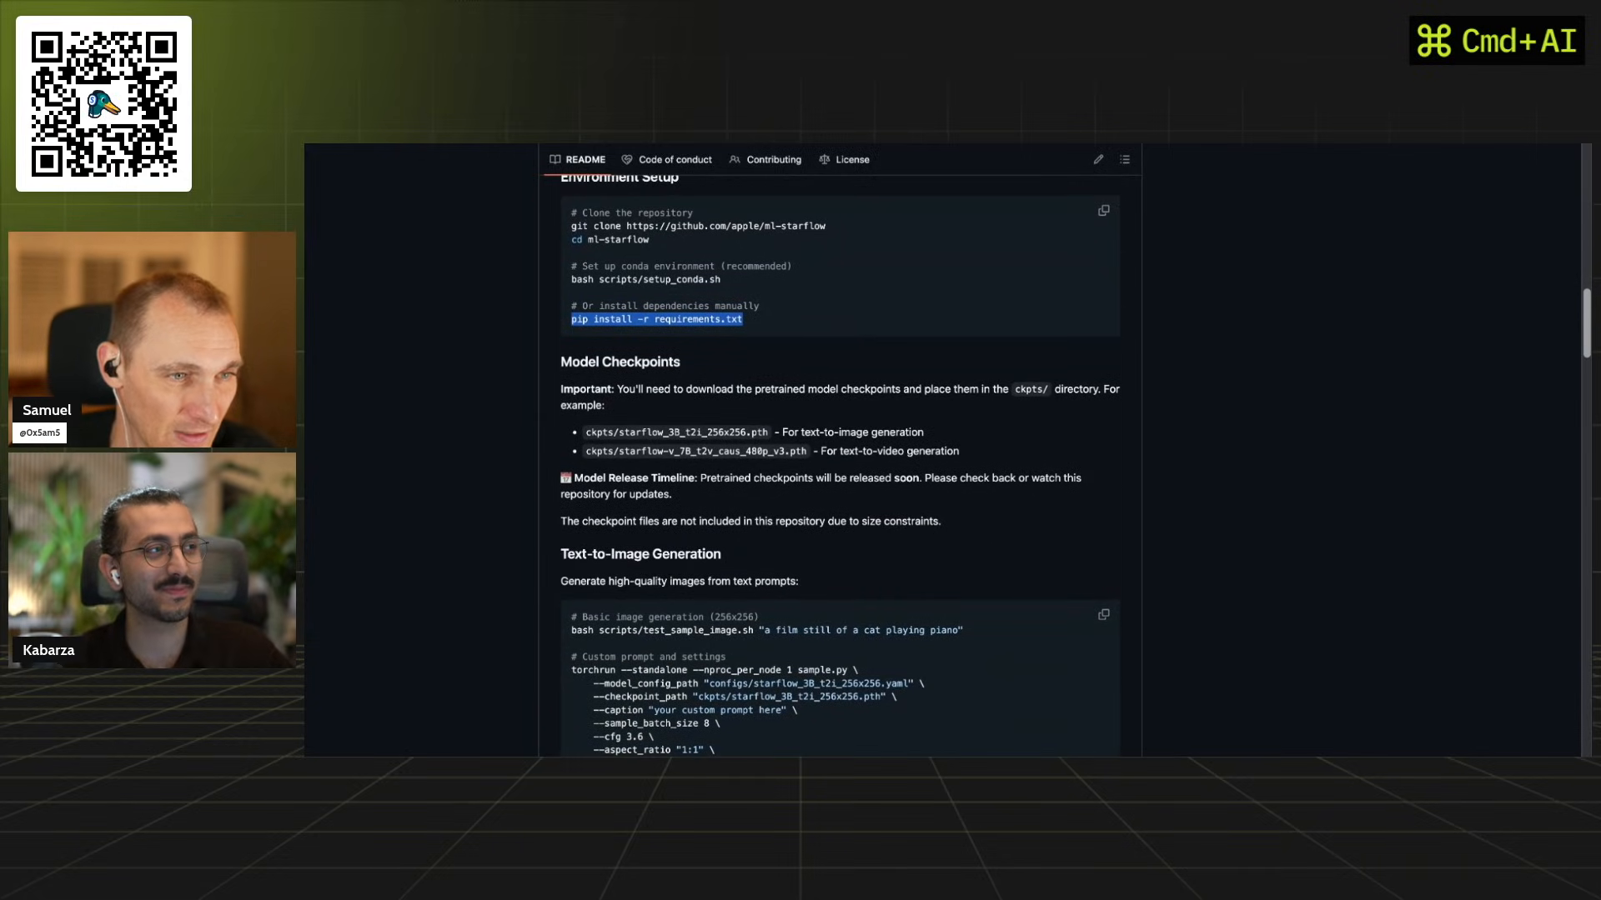
Drag across the 'pip install -r requirements.txt' line in the setup instructions.
{"action": "scroll", "scroll_direction": "down", "scroll_amount": 3}
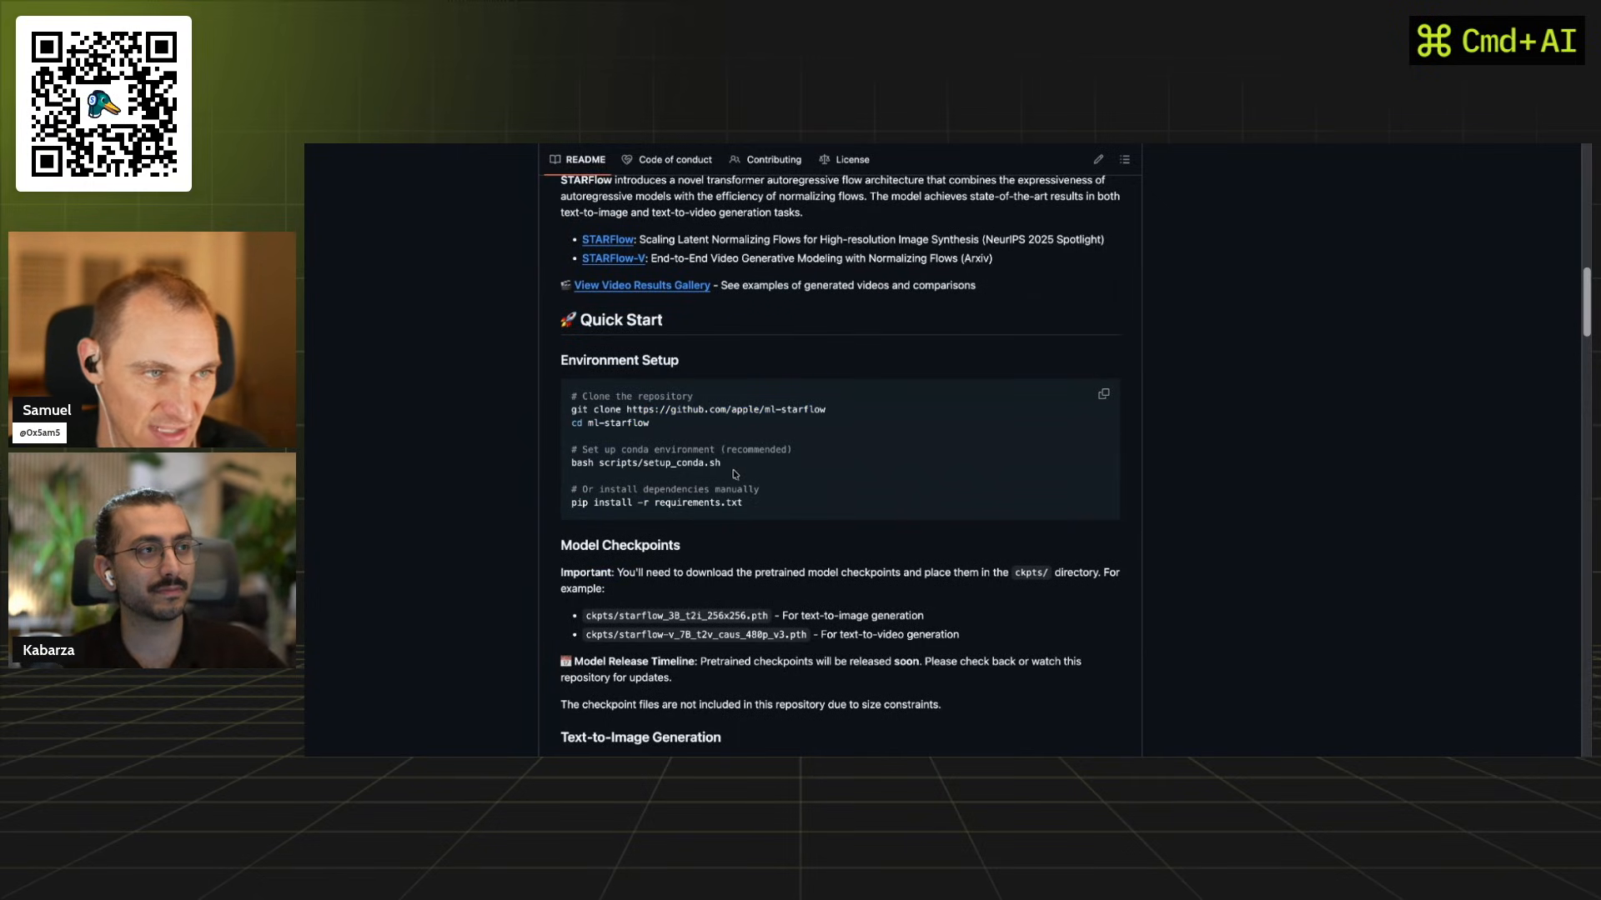
{"action": "left_click_drag", "start_coordinate": [572, 462], "coordinate": [720, 462]}
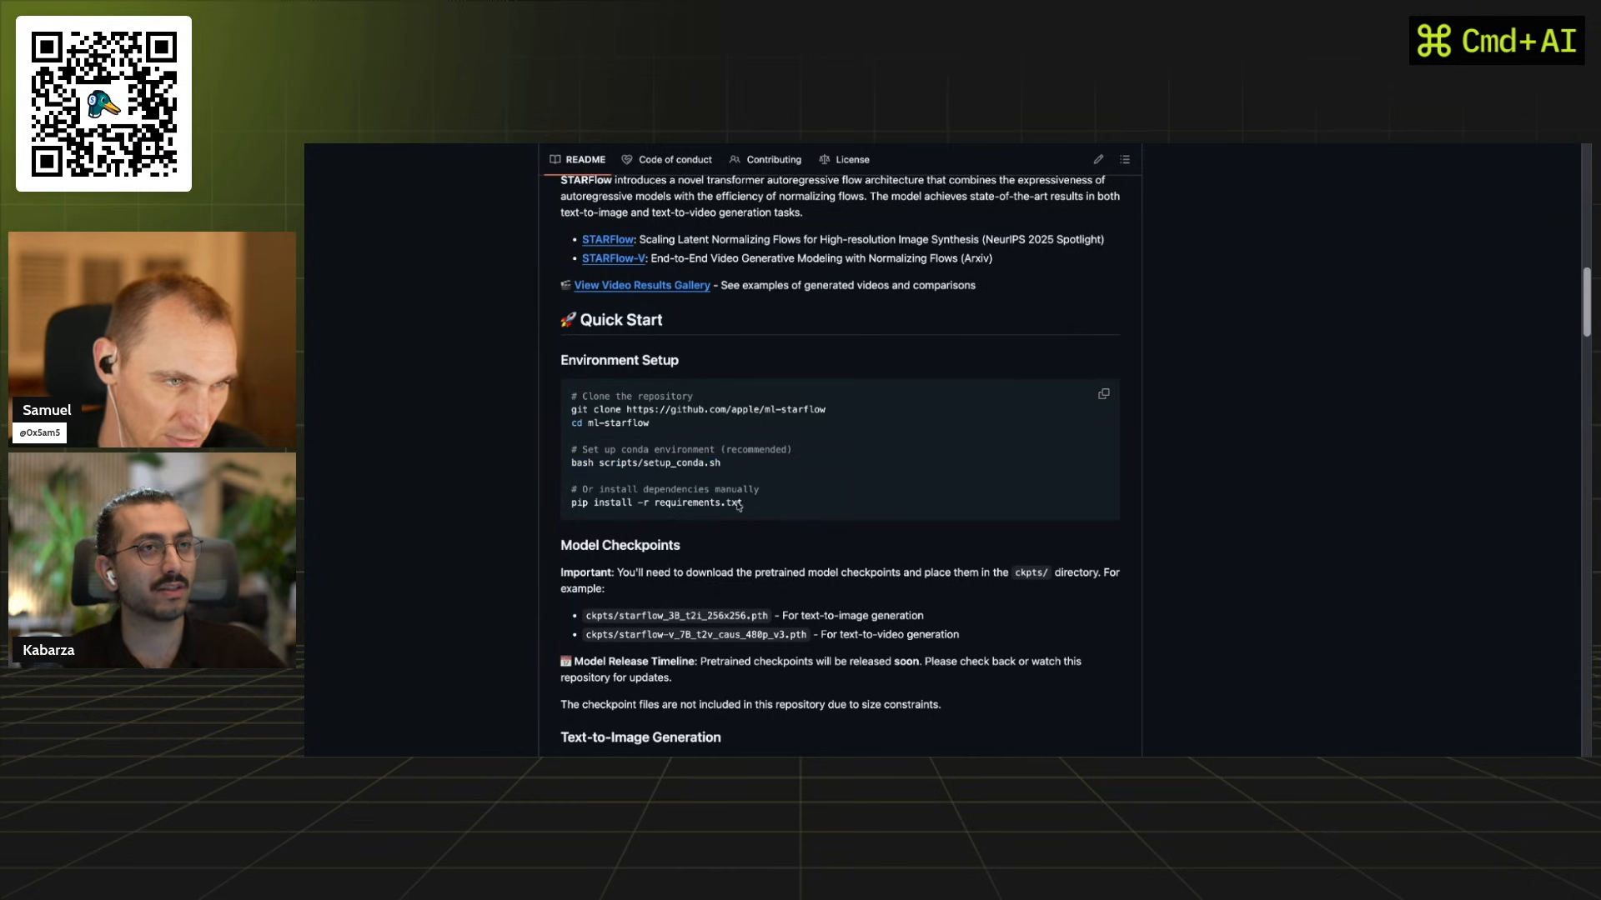
Highlight the whole Environment Setup command block, then move down toward text-to-image generation.
{"action": "scroll", "scroll_direction": "down", "scroll_amount": 3}
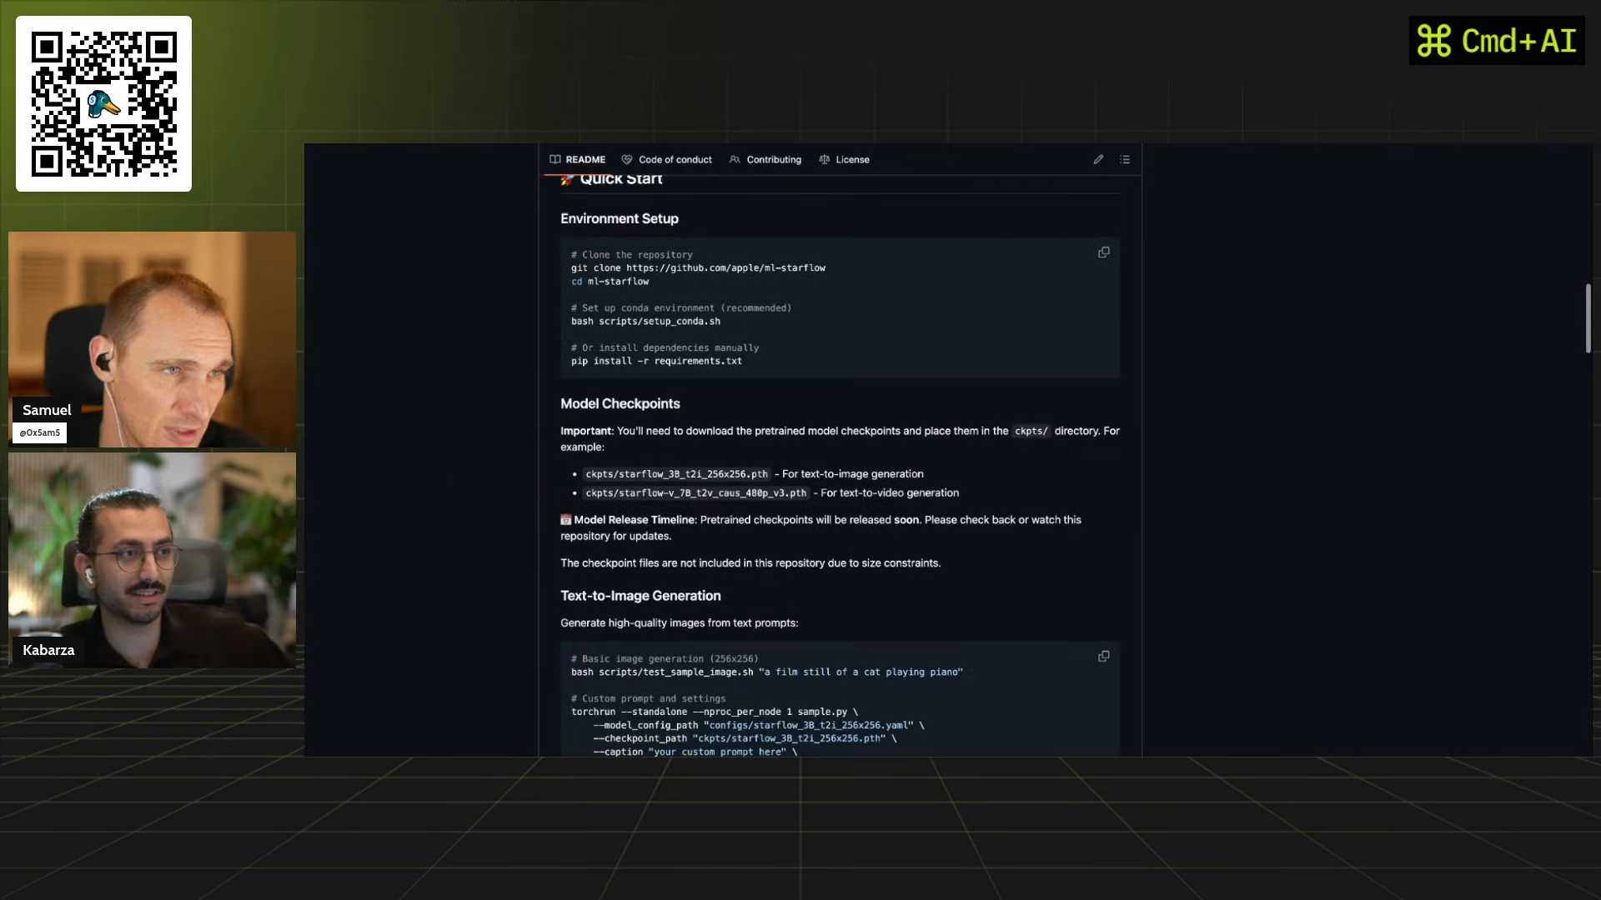
{"action": "left_click_drag", "start_coordinate": [570, 253], "coordinate": [742, 362]}
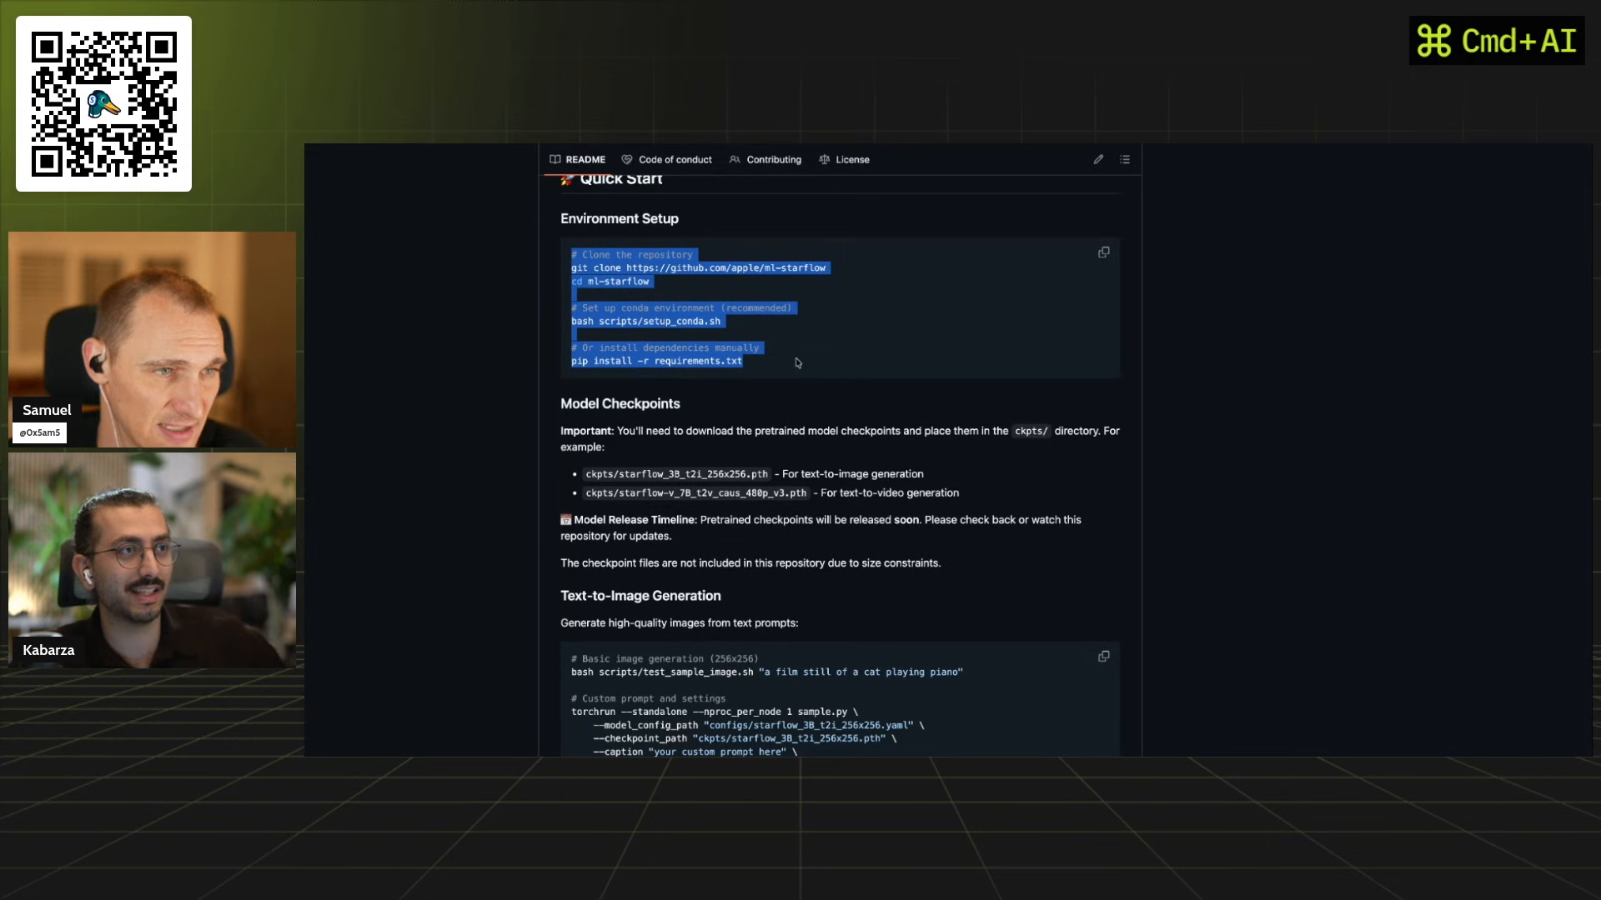
{"action": "scroll", "scroll_direction": "down", "scroll_amount": 3}
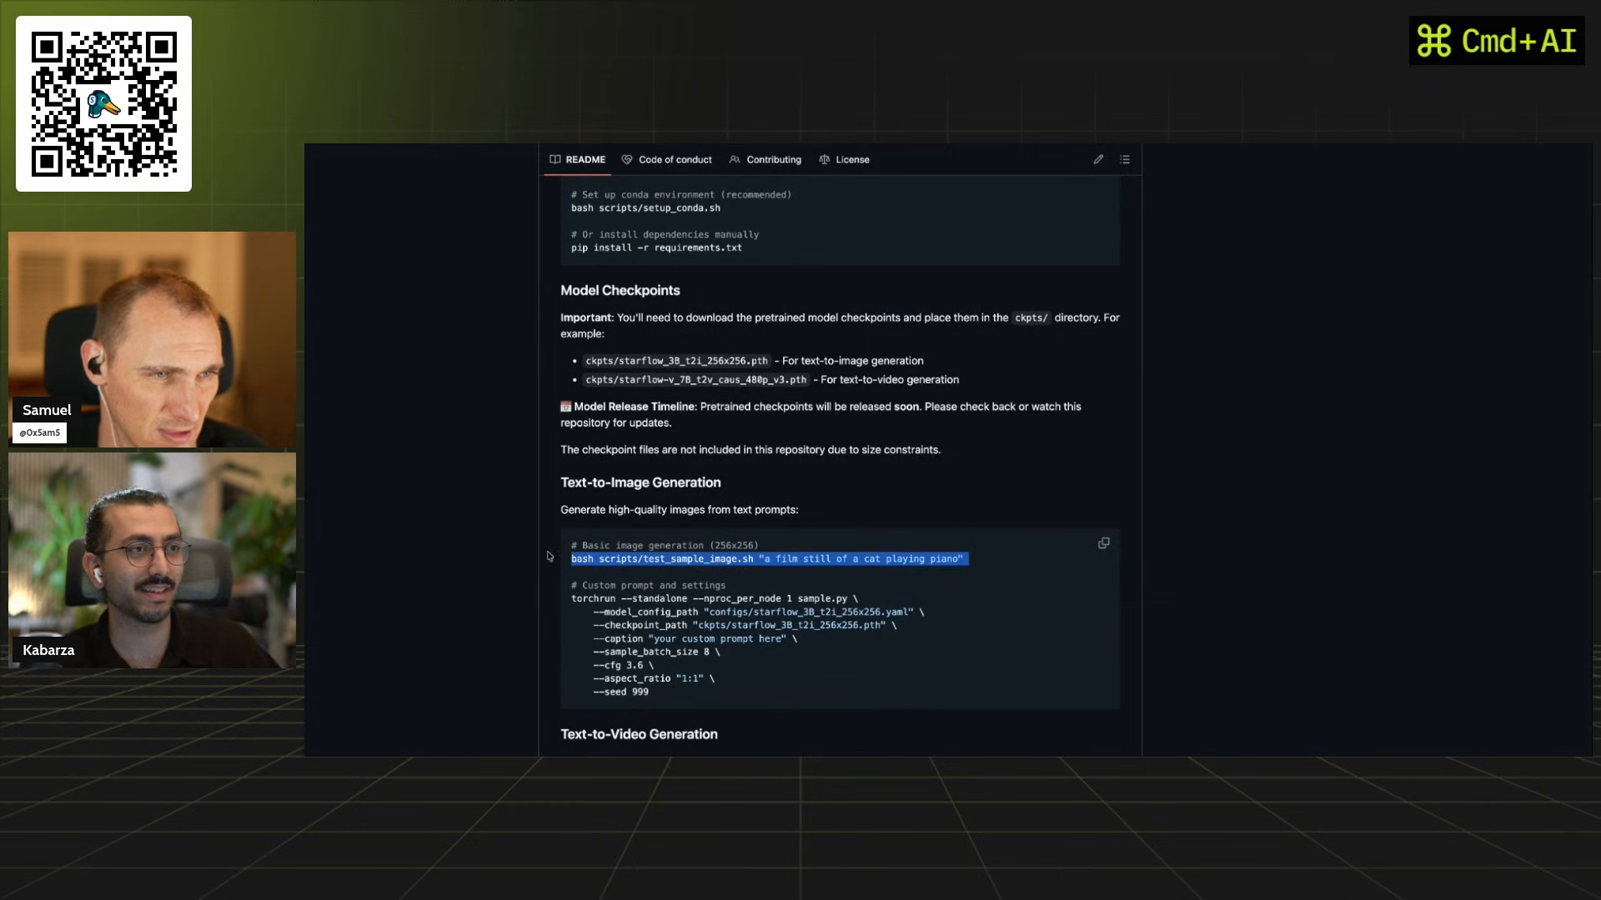
Highlight the 'bash scripts/test_sample_image.sh' command and '256x256' in its checkpoint path, then continue to Training and Utilities.
{"action": "left_click_drag", "start_coordinate": [572, 598], "coordinate": [740, 703]}
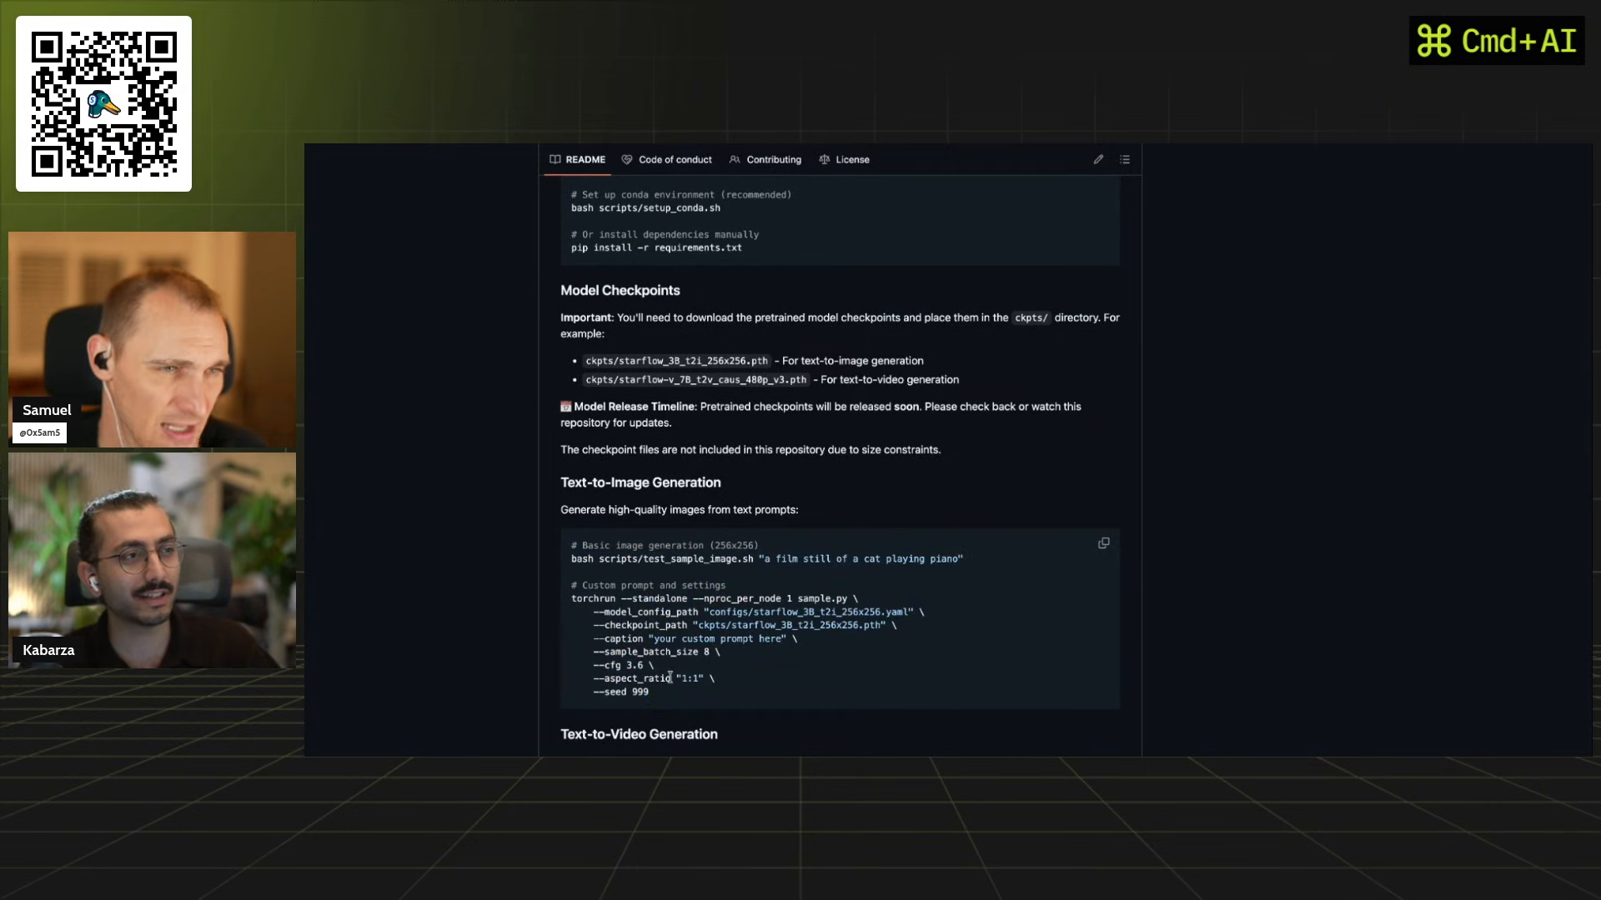
{"action": "mouse_move", "coordinate": [743, 689]}
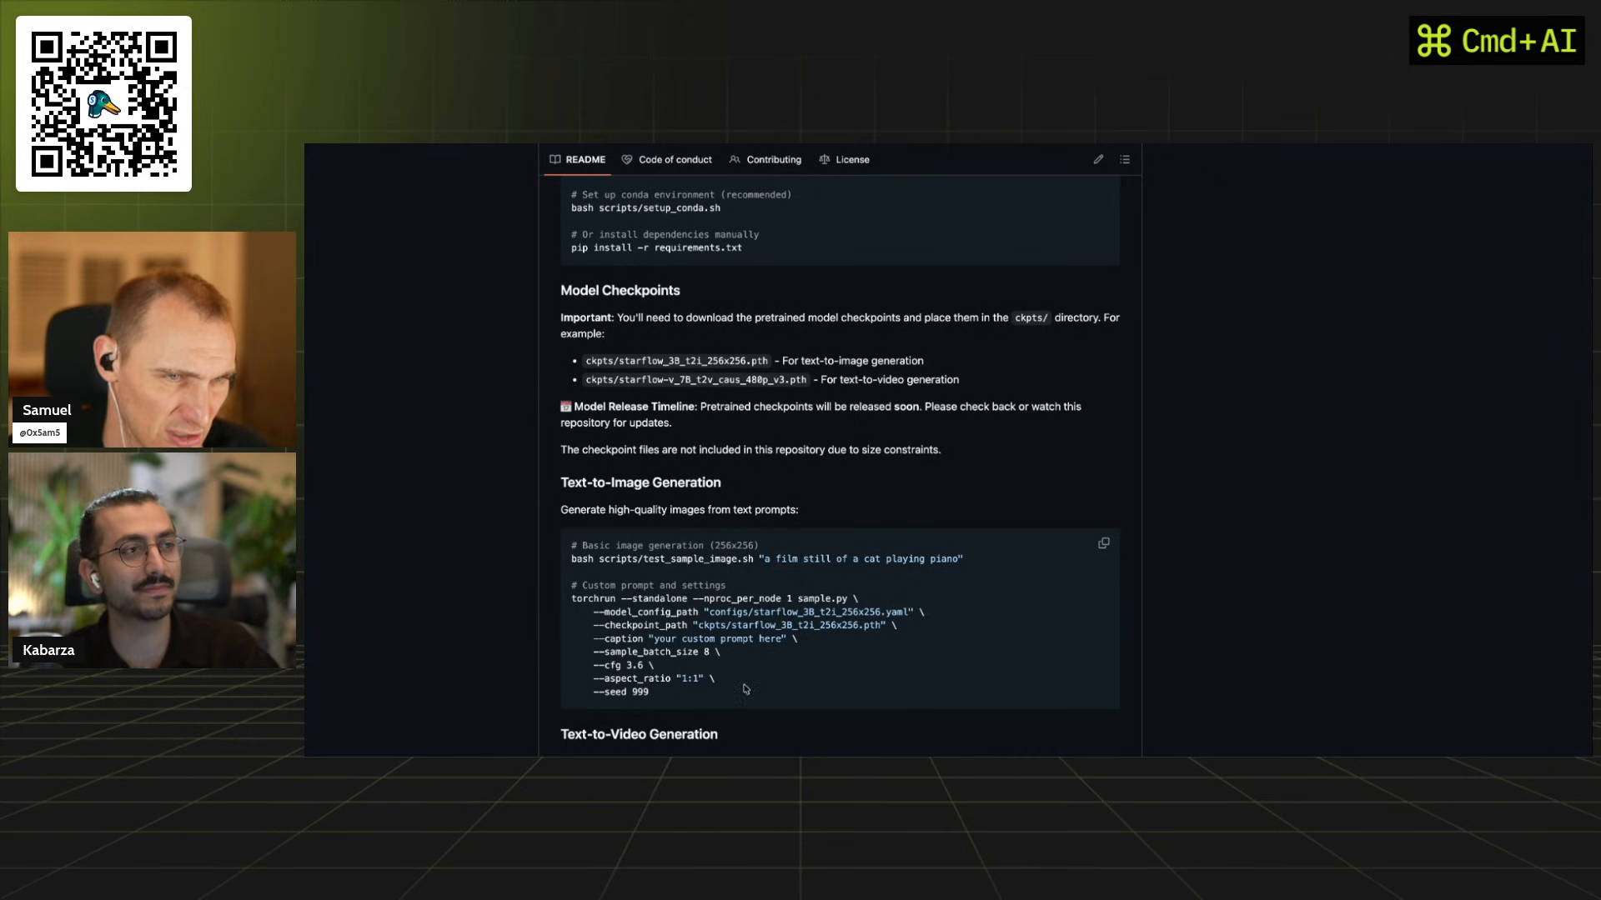
{"action": "double_click", "coordinate": [838, 626]}
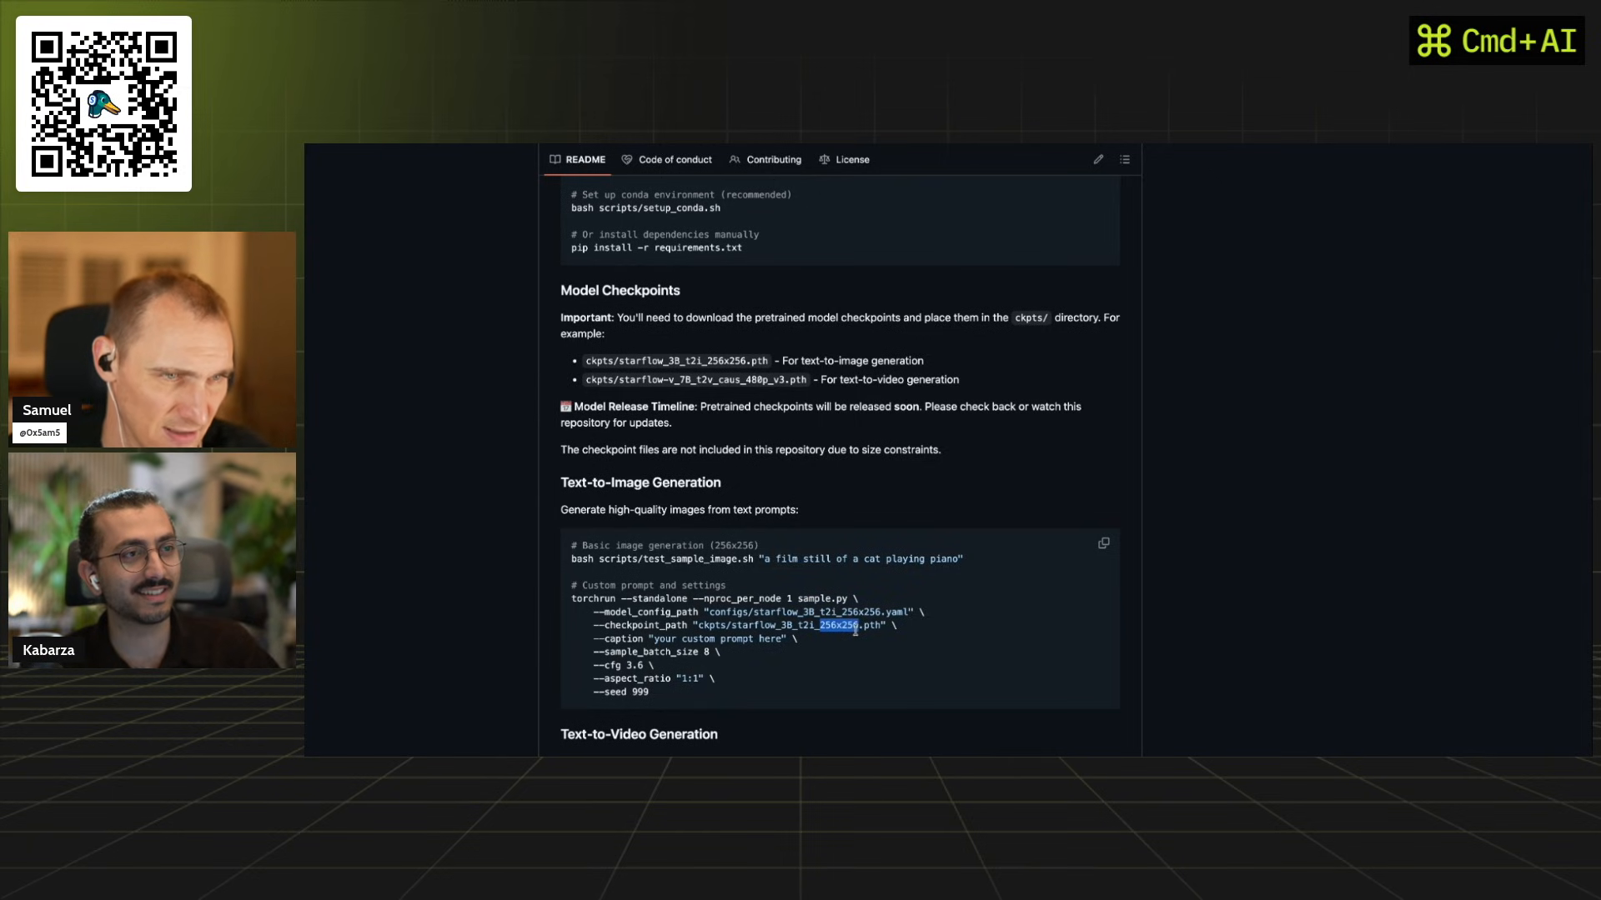
{"action": "scroll", "scroll_direction": "down", "scroll_amount": 3}
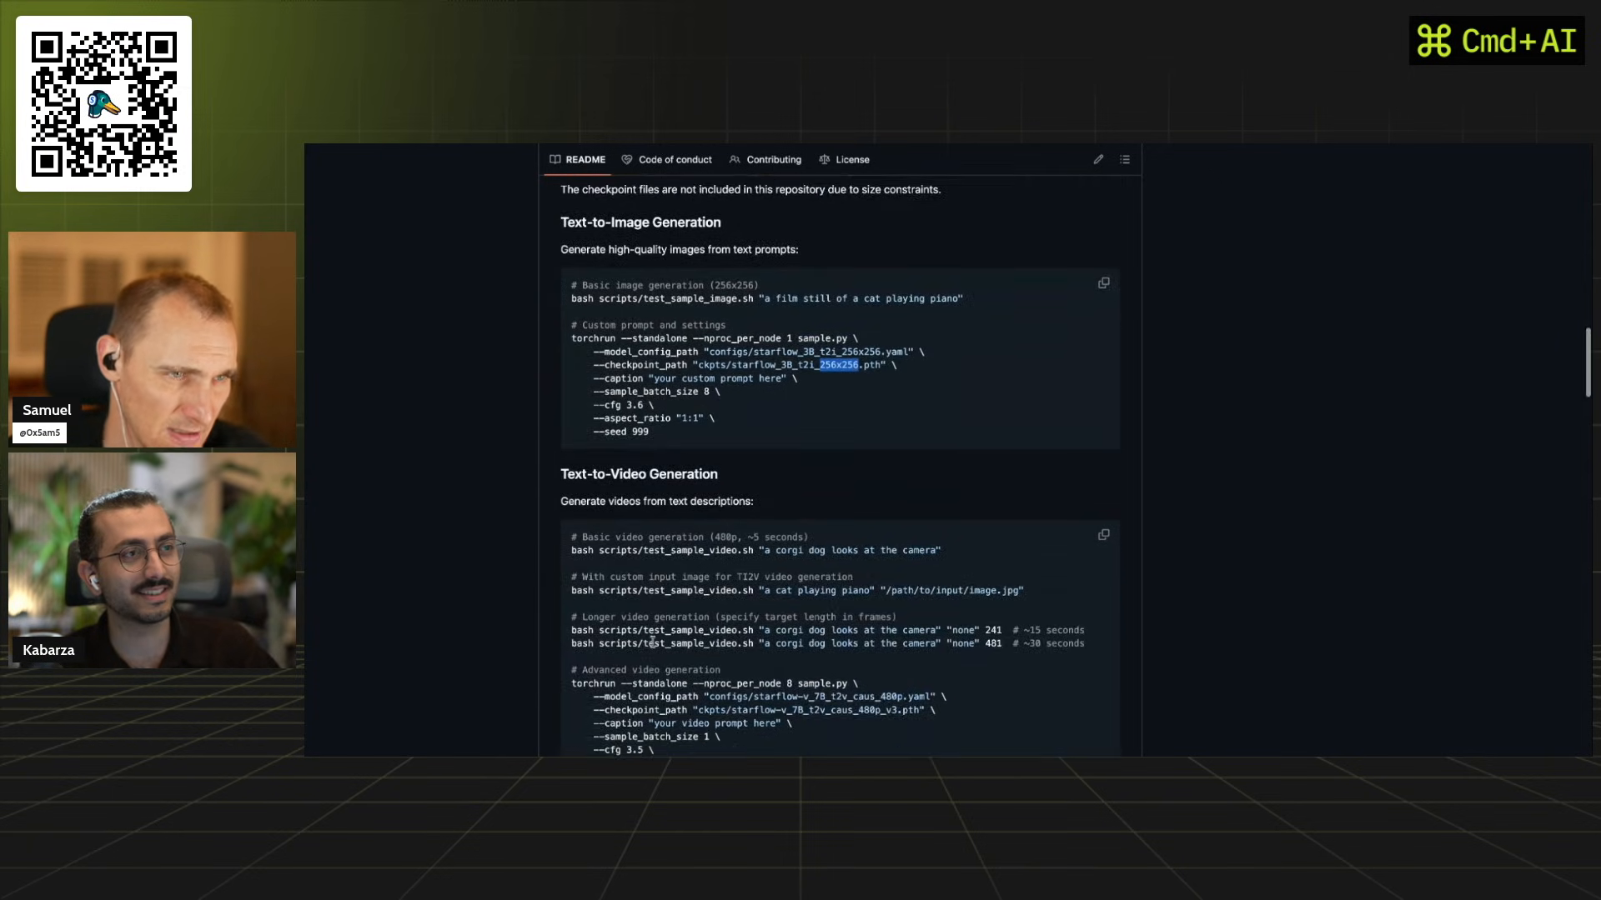
{"action": "scroll", "scroll_direction": "down", "scroll_amount": 3}
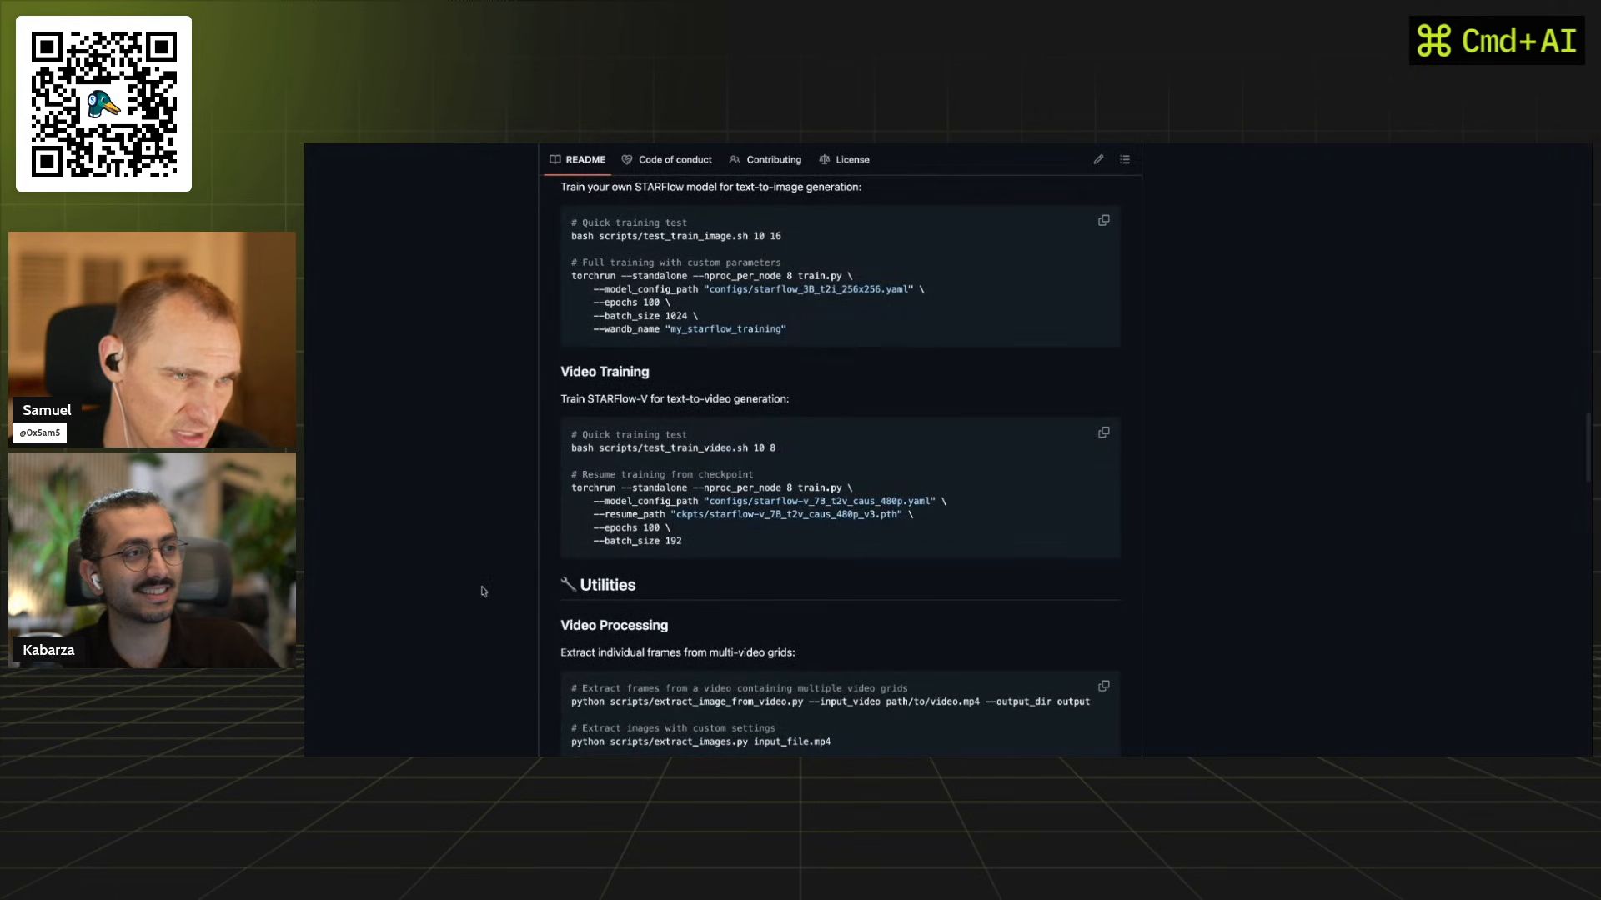